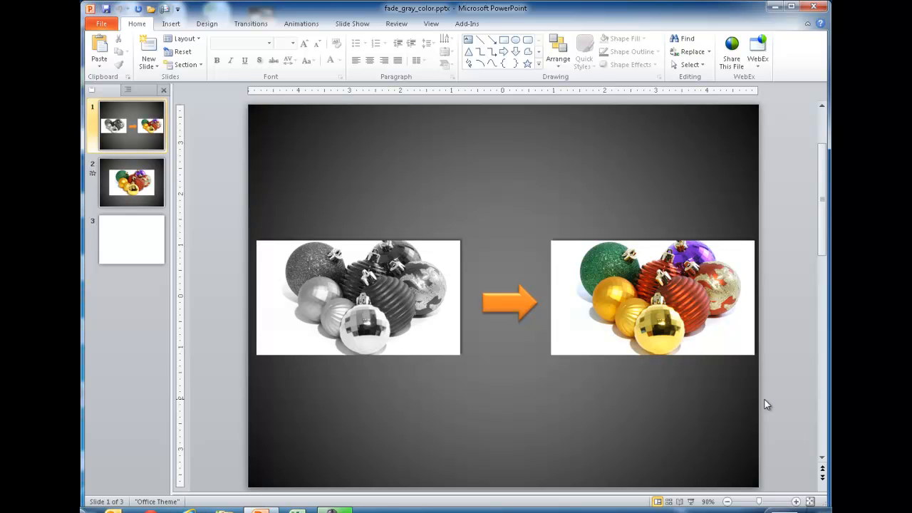
pyautogui.moveTo(479, 288)
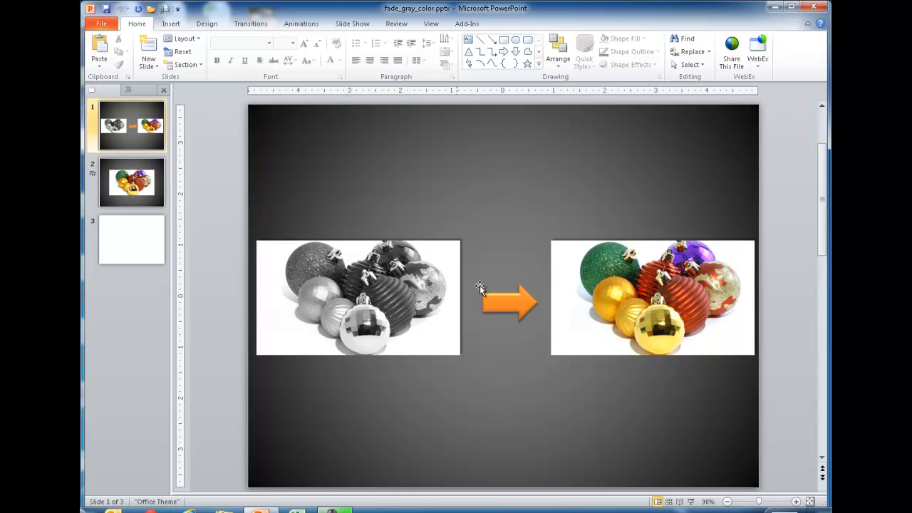
pyautogui.moveTo(405, 274)
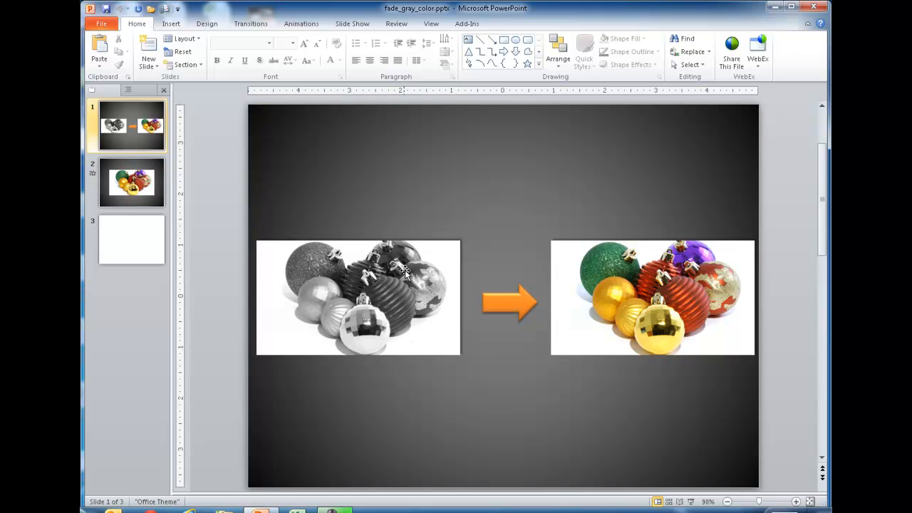
pyautogui.moveTo(203, 208)
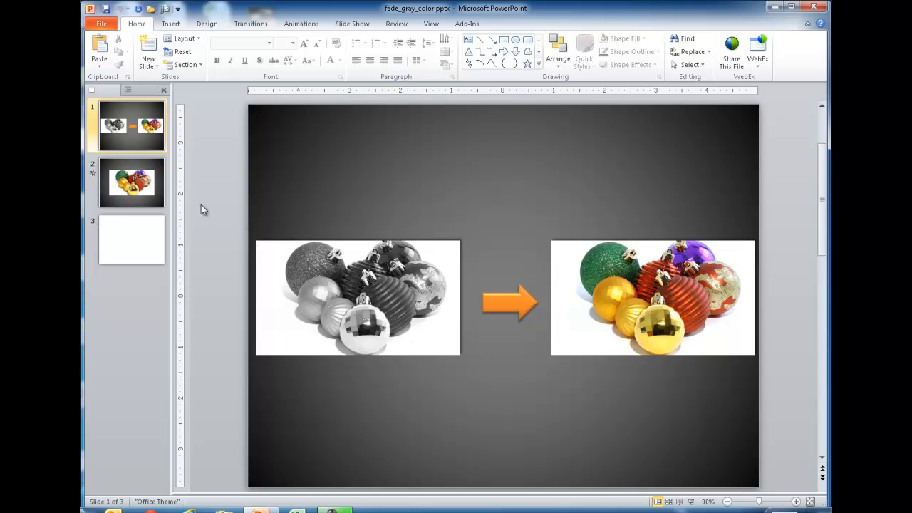
# - Show slide 2 with the full-colour Christmas ornaments photo
pyautogui.click(131, 183)
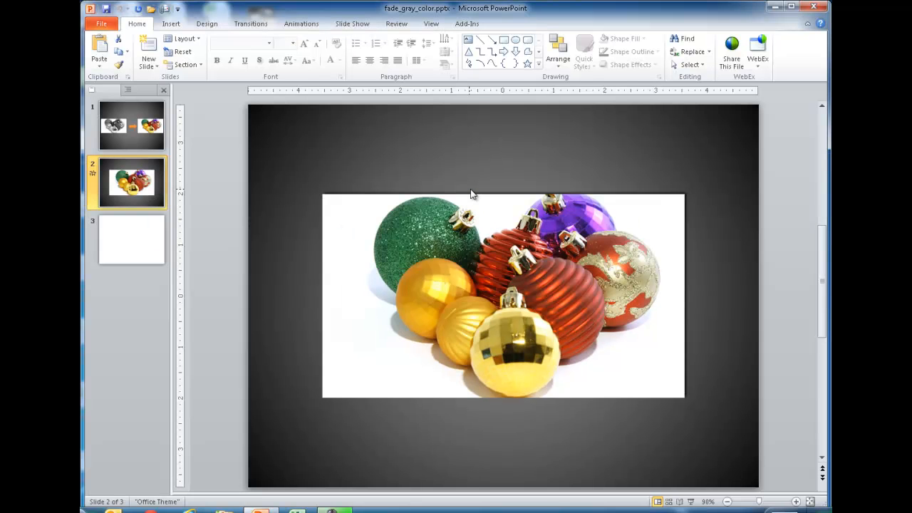
pyautogui.moveTo(136, 236)
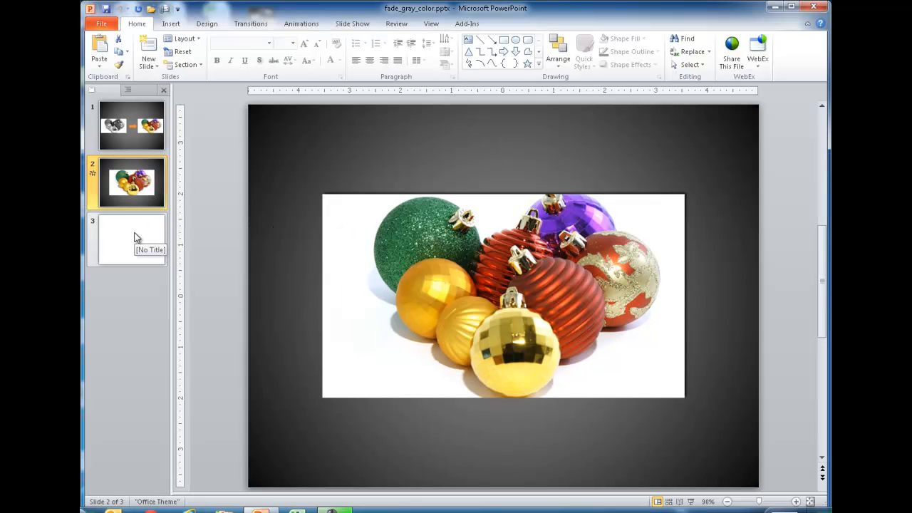
# - Go to slide 3 and give it the Blank layout
pyautogui.click(131, 239)
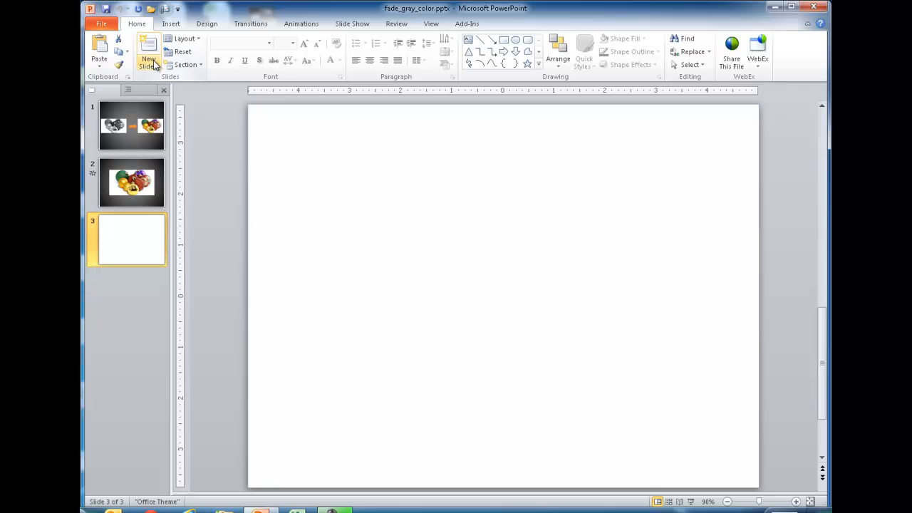
pyautogui.click(148, 55)
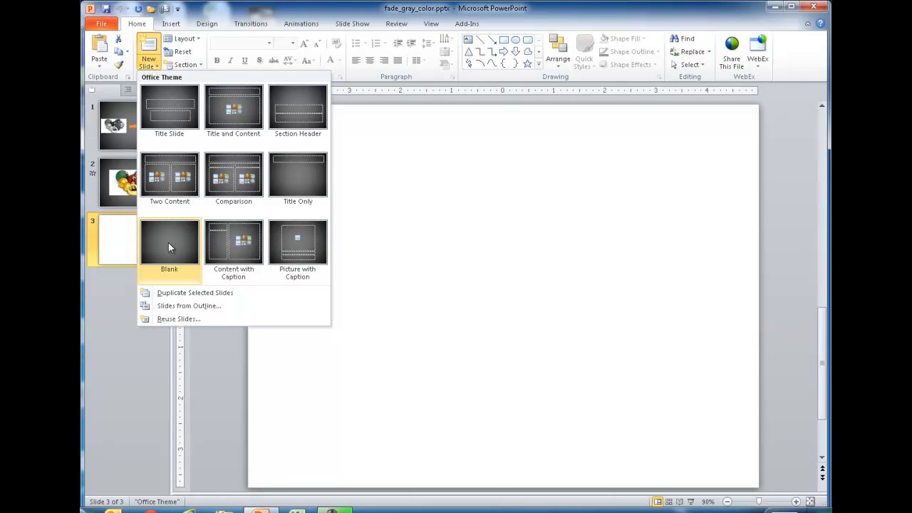
pyautogui.click(169, 243)
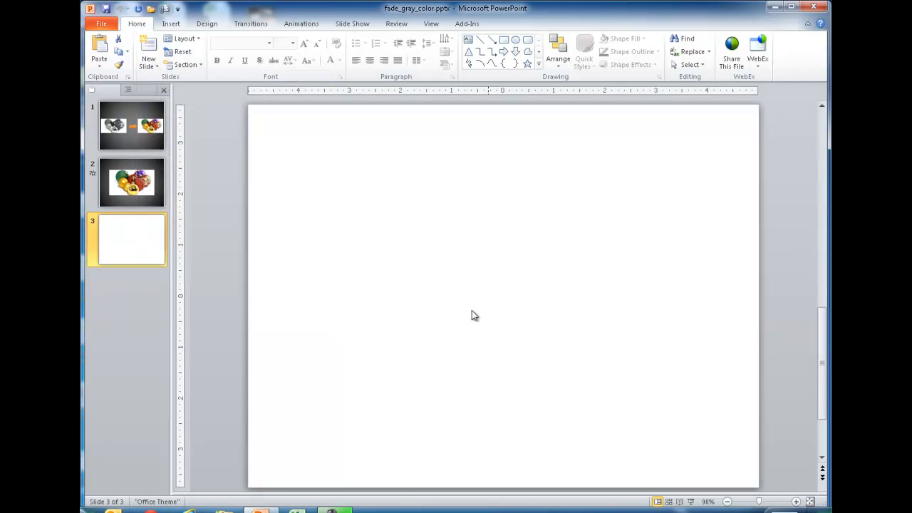
pyautogui.moveTo(328, 168)
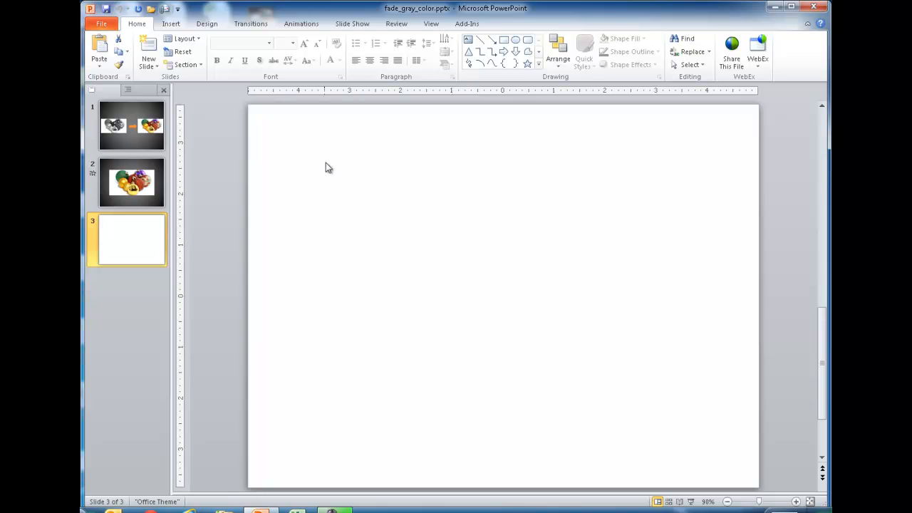
pyautogui.click(171, 23)
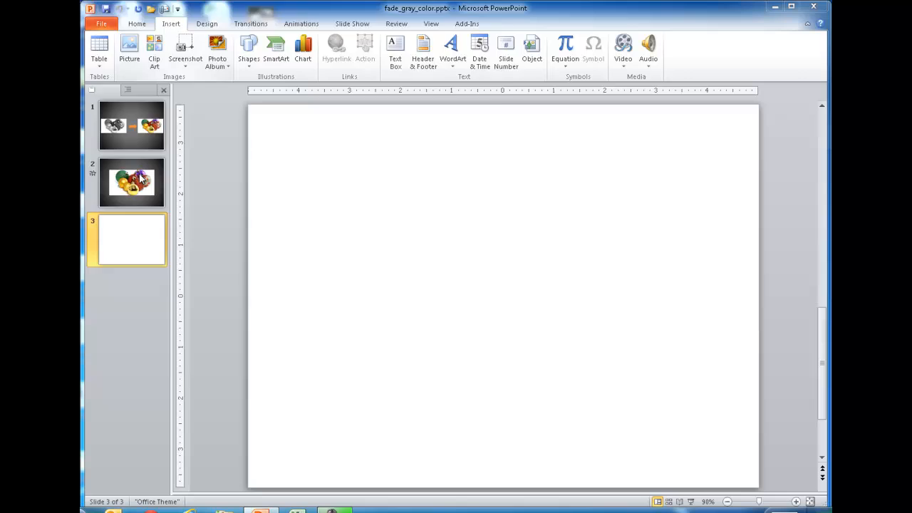
# - Insert the Christmas ornaments JPEG from the Sample Pictures folder onto slide 3
pyautogui.click(128, 50)
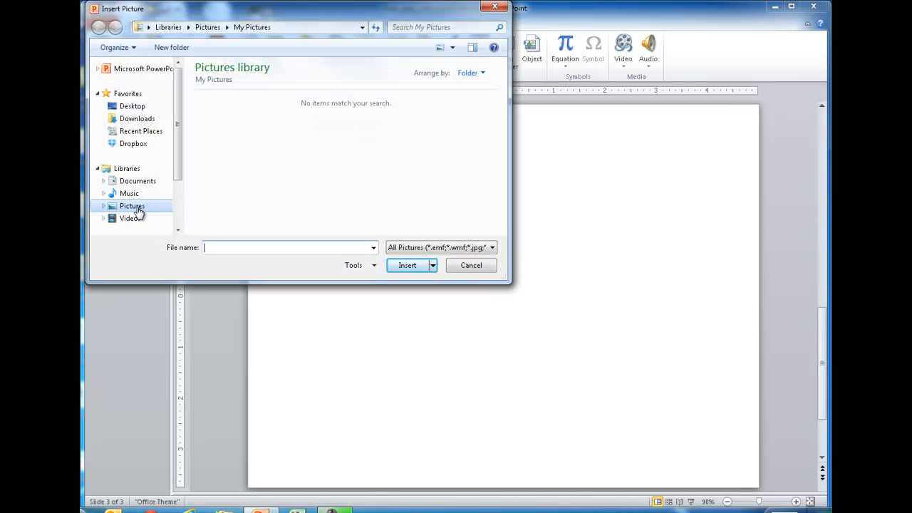
pyautogui.doubleClick(131, 205)
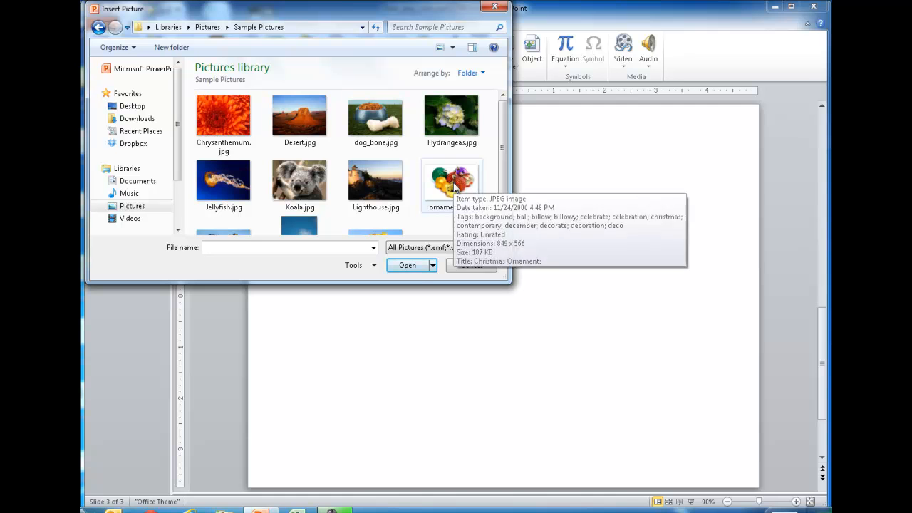
pyautogui.click(407, 265)
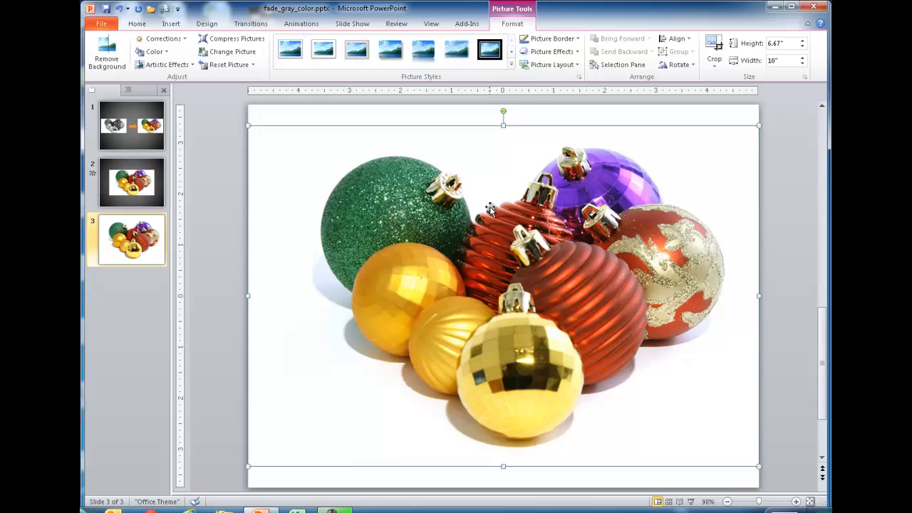
pyautogui.moveTo(462, 256)
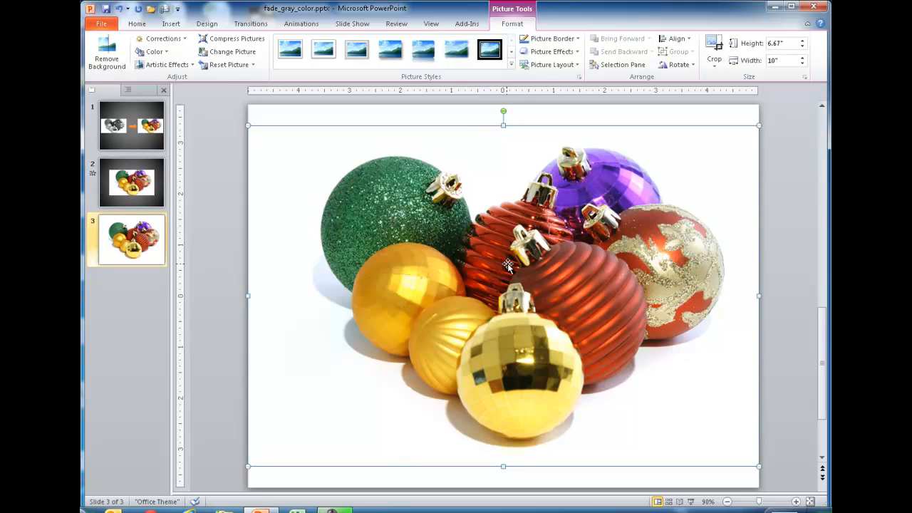
pyautogui.moveTo(530, 319)
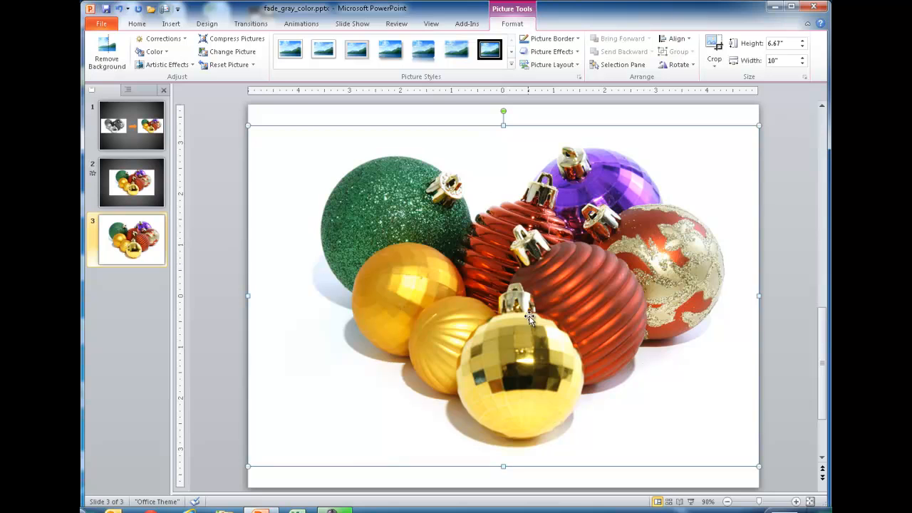
pyautogui.moveTo(516, 240)
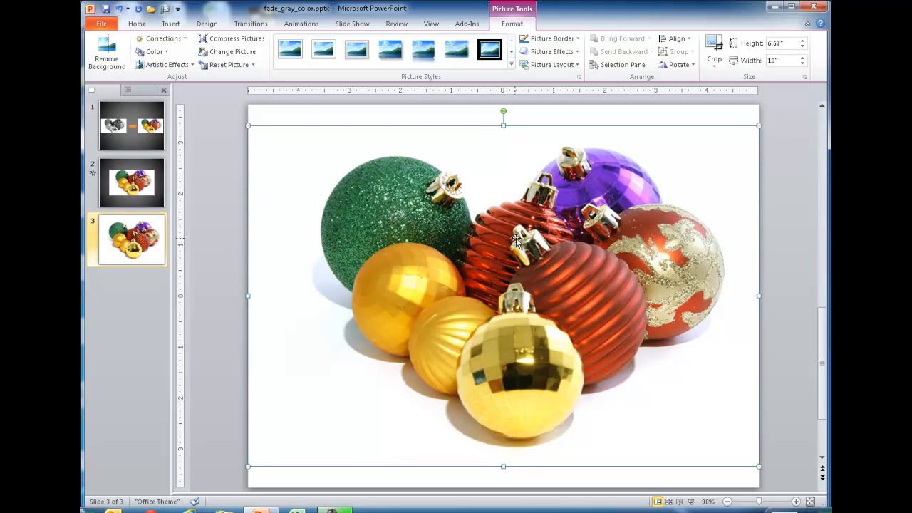
pyautogui.moveTo(491, 245)
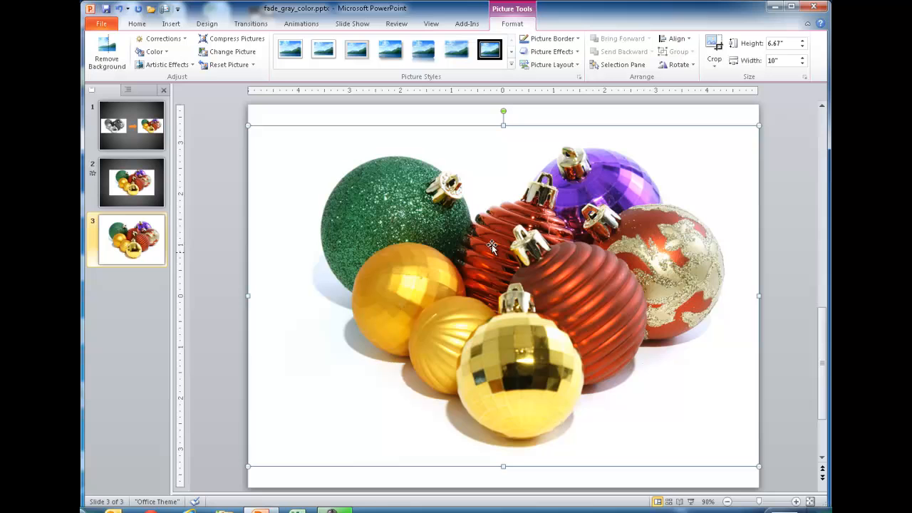
pyautogui.moveTo(322, 146)
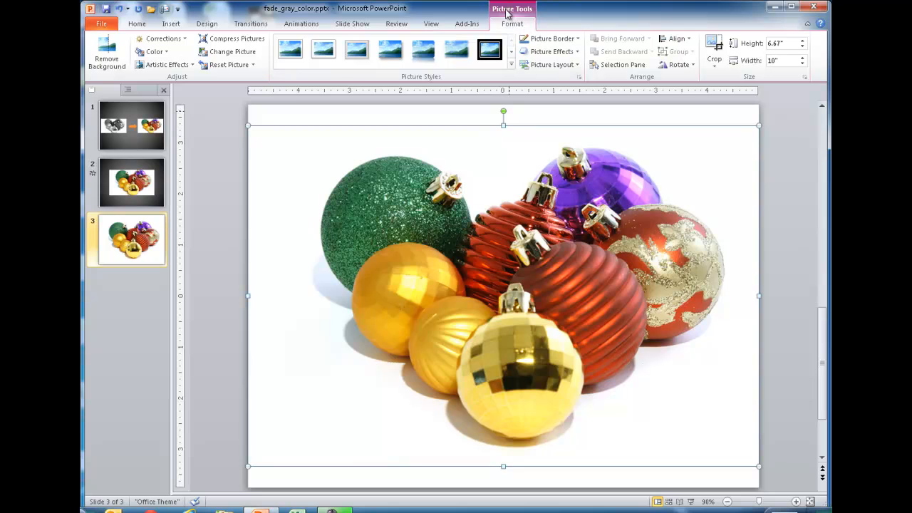
pyautogui.moveTo(510, 31)
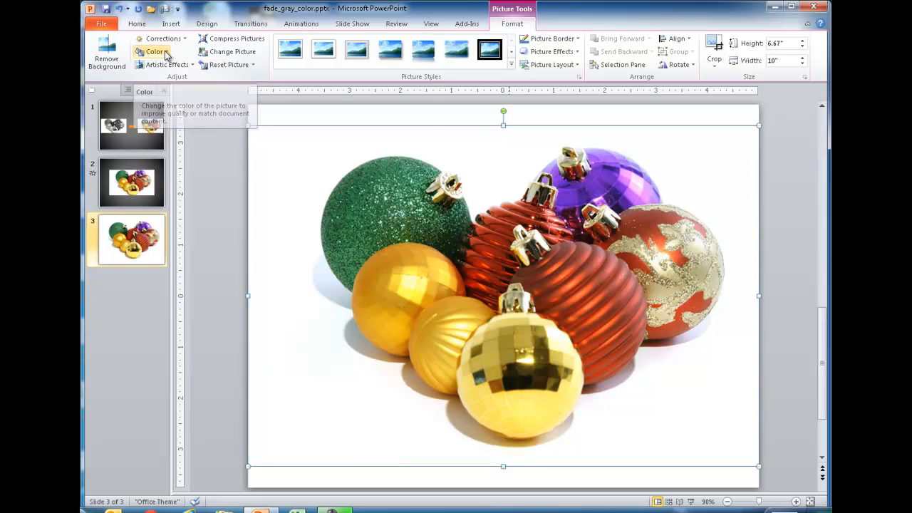
# - Recolour the ornaments picture with the Grayscale preset
pyautogui.click(154, 52)
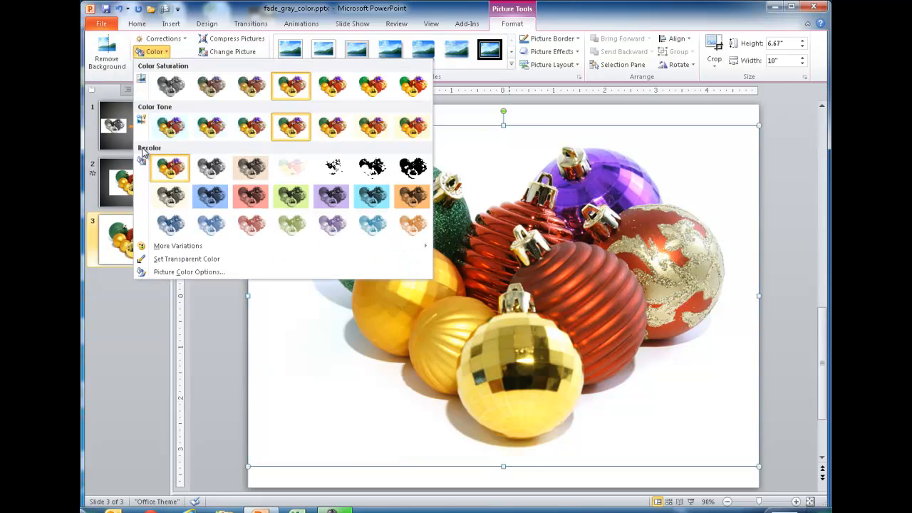
pyautogui.click(211, 168)
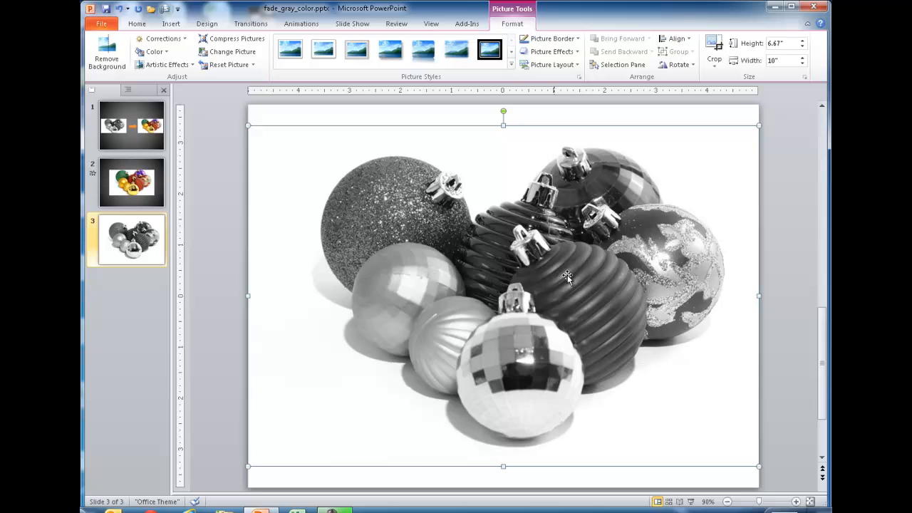
pyautogui.moveTo(621, 106)
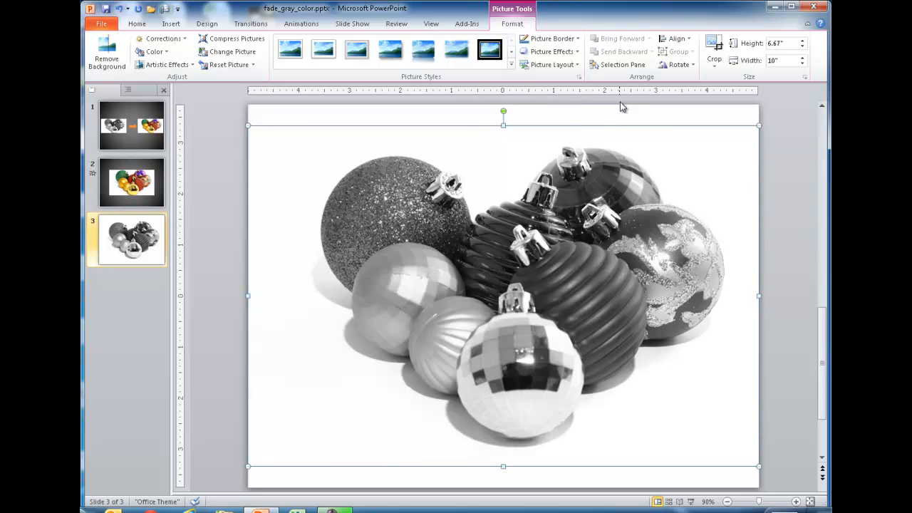
# - Align the grayscale picture to the middle of the slide
pyautogui.click(676, 38)
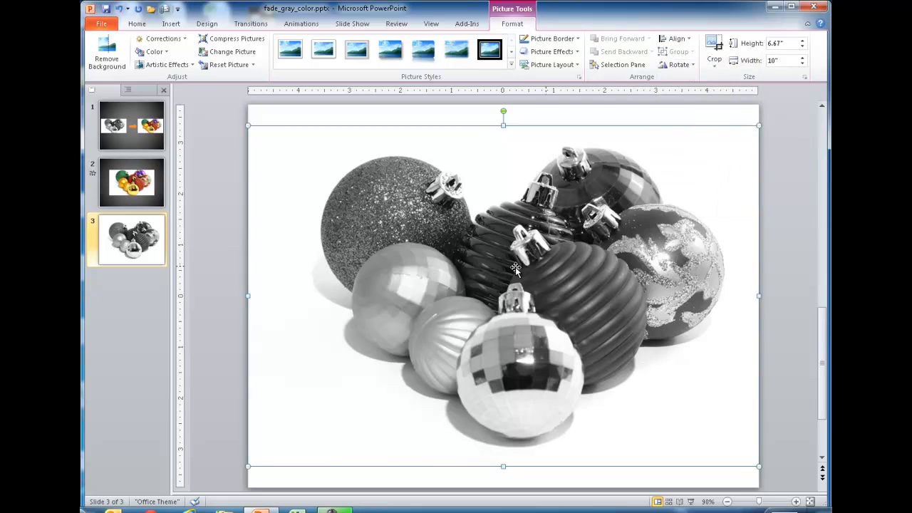
pyautogui.click(676, 39)
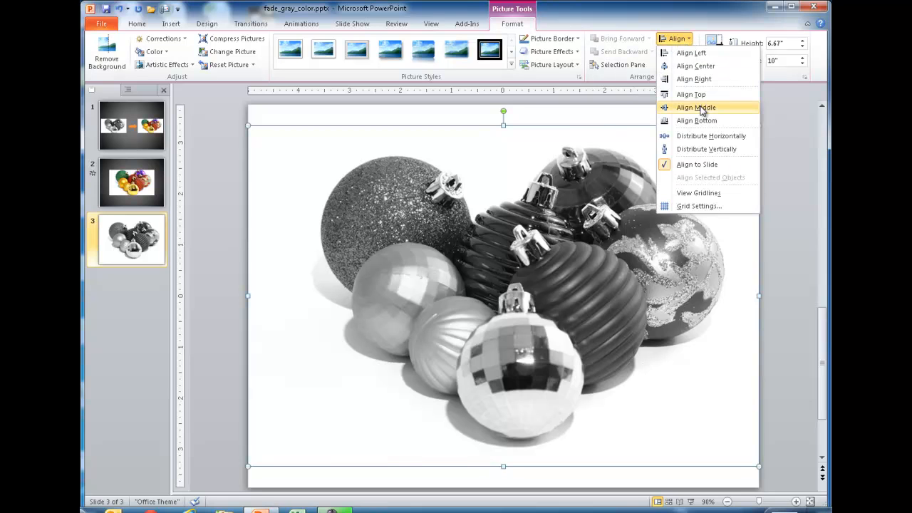
pyautogui.click(695, 107)
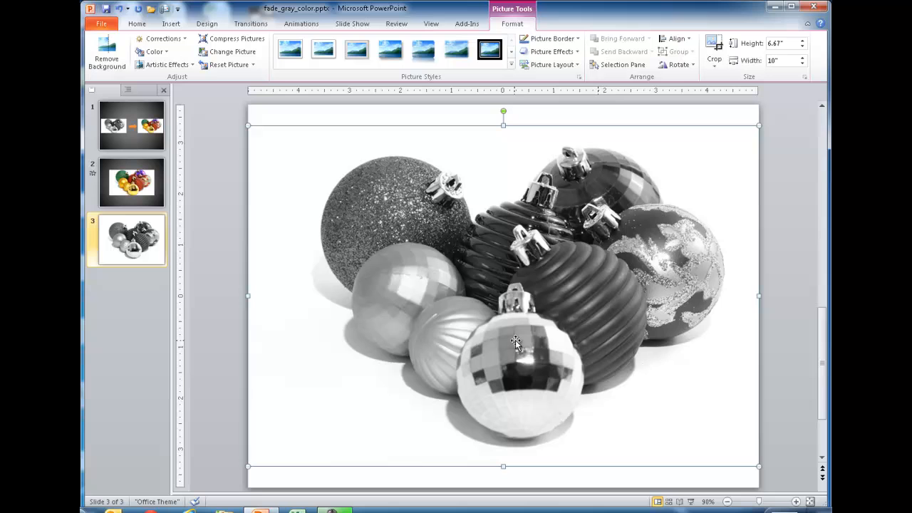
pyautogui.moveTo(527, 278)
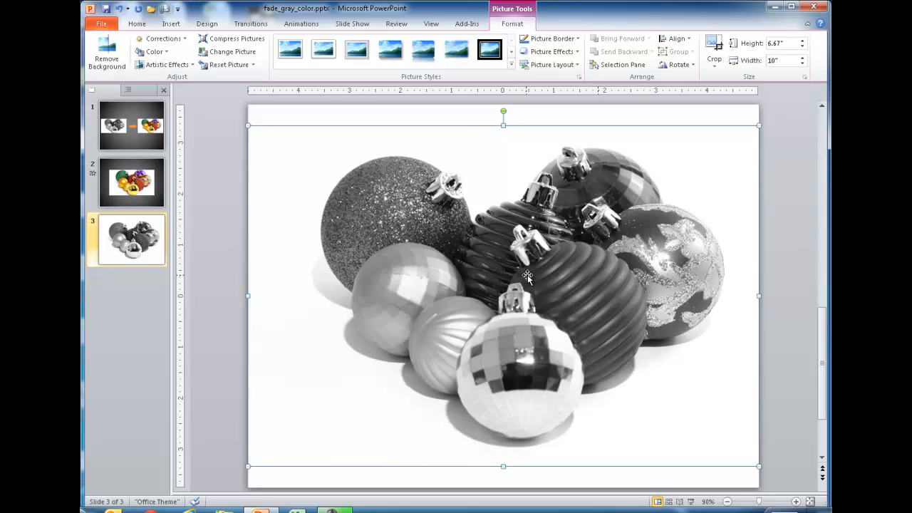
pyautogui.moveTo(524, 263)
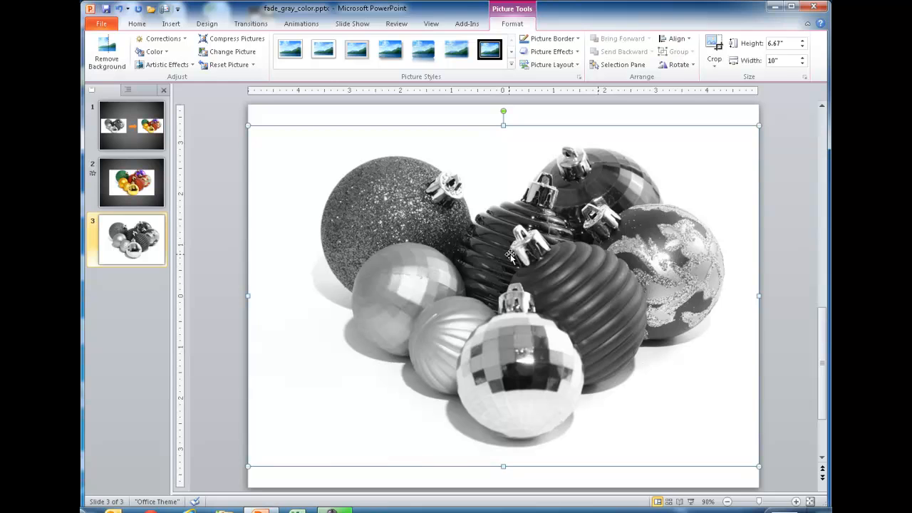
pyautogui.click(137, 23)
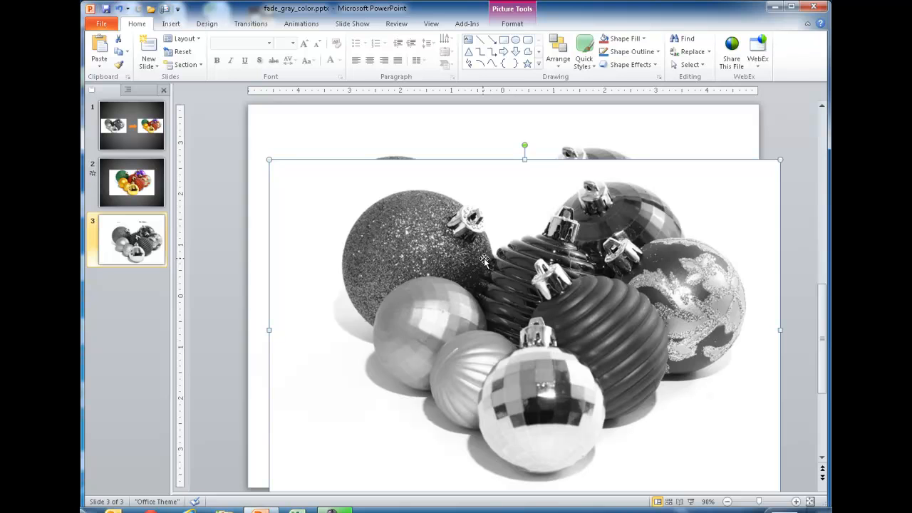
pyautogui.moveTo(521, 226)
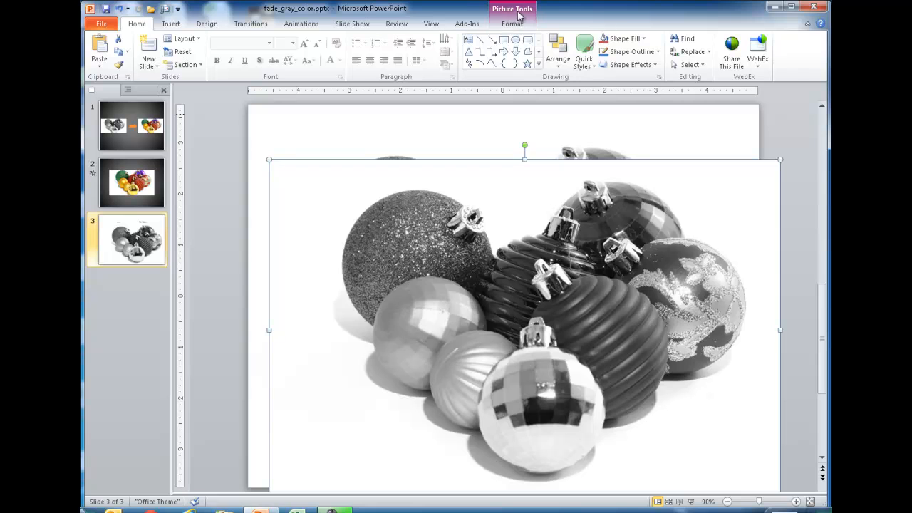
# - Set the duplicate picture's Color to No Recolor, restoring full colour
pyautogui.click(513, 22)
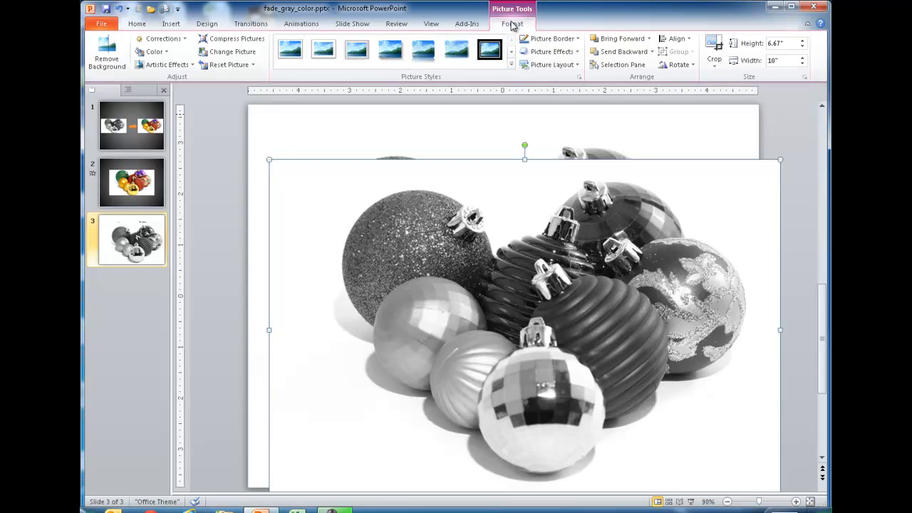
pyautogui.click(154, 51)
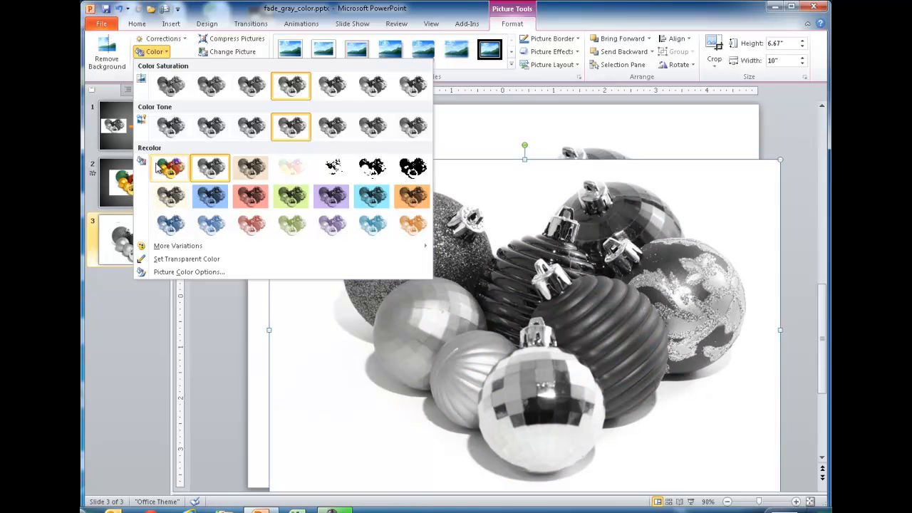
pyautogui.click(169, 167)
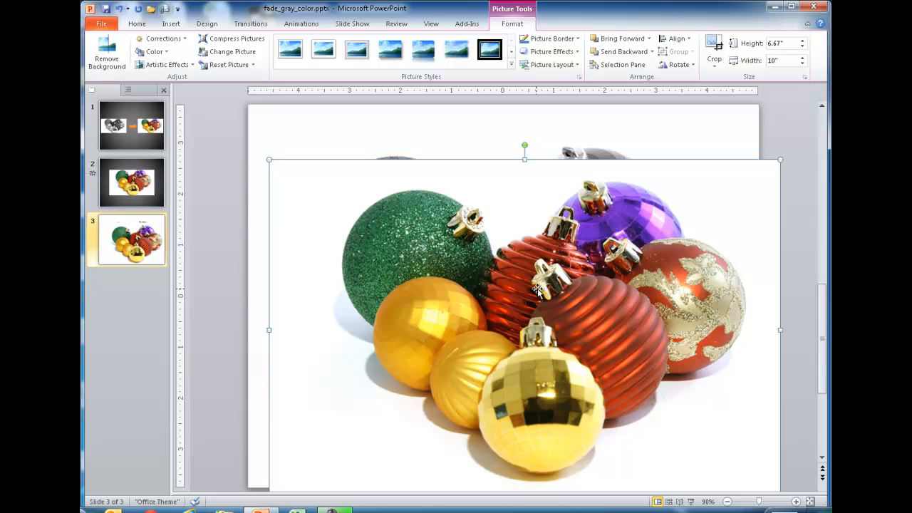
pyautogui.moveTo(507, 184)
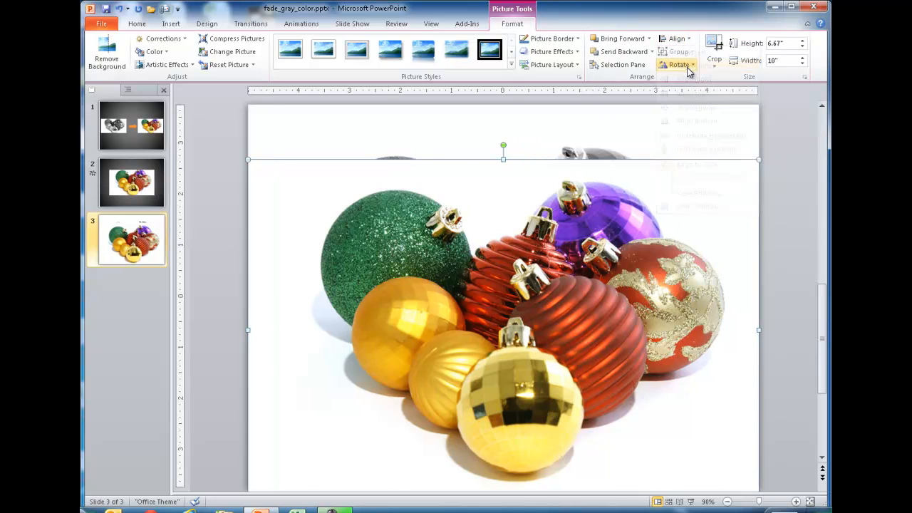
# - Align the colour copy to the middle so it covers the grayscale original
pyautogui.click(675, 38)
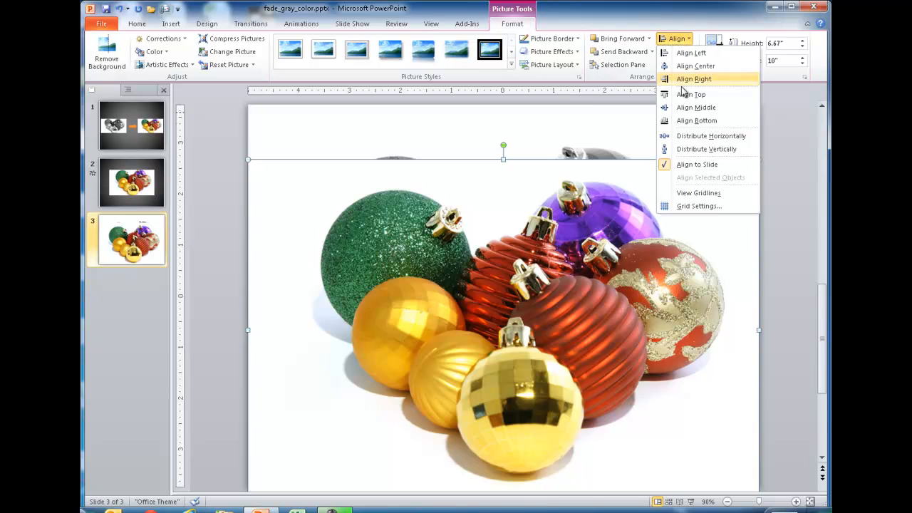
pyautogui.click(695, 66)
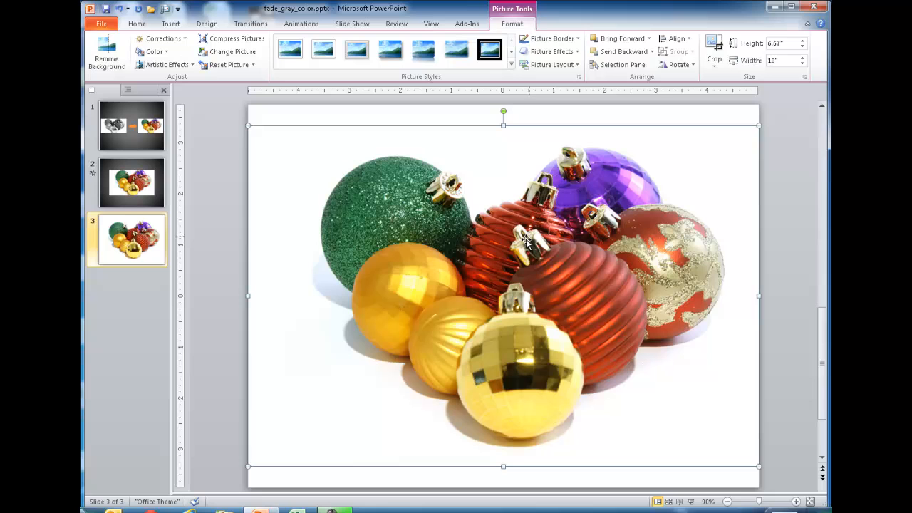
pyautogui.moveTo(473, 285)
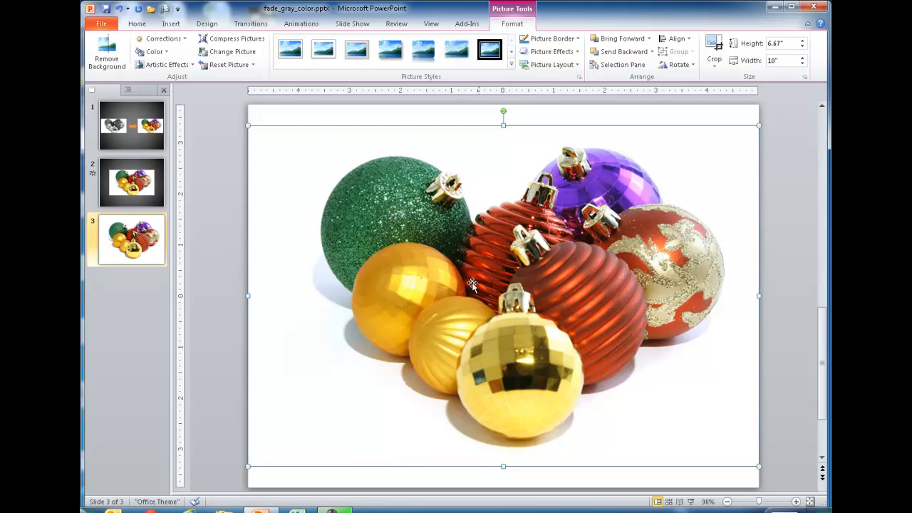
pyautogui.moveTo(476, 254)
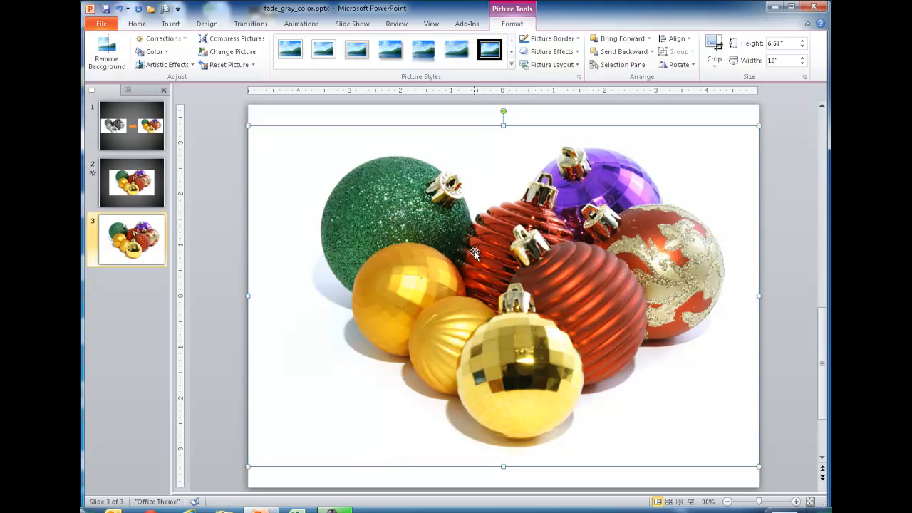
pyautogui.moveTo(501, 209)
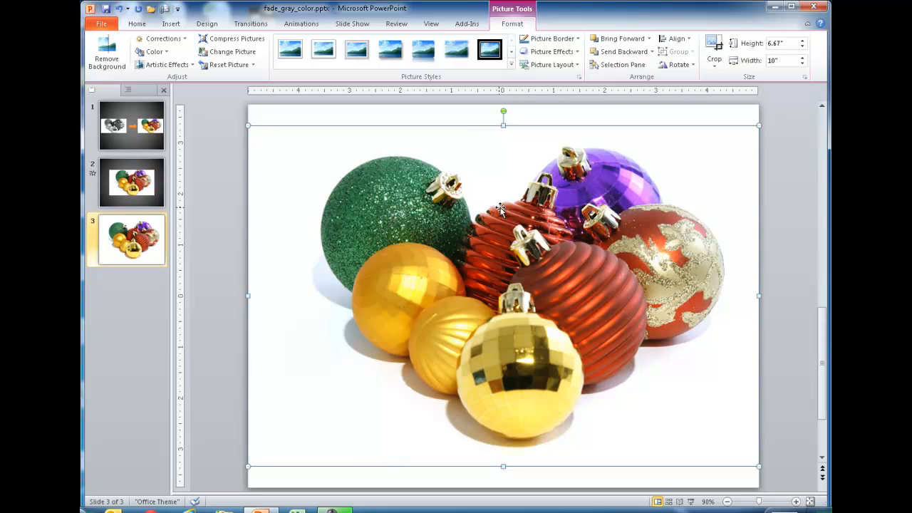
pyautogui.moveTo(470, 191)
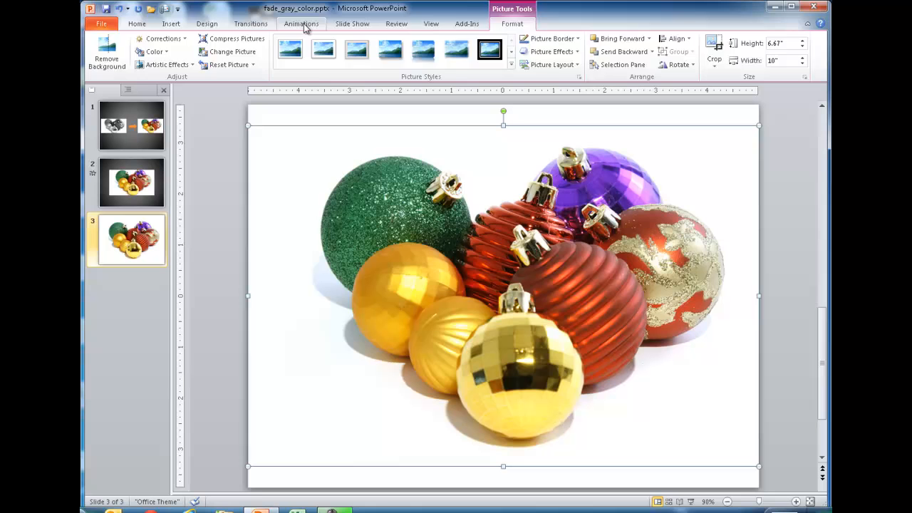
# - Give the colour picture a Fade animation starting With Previous with 04.00 duration
pyautogui.click(301, 23)
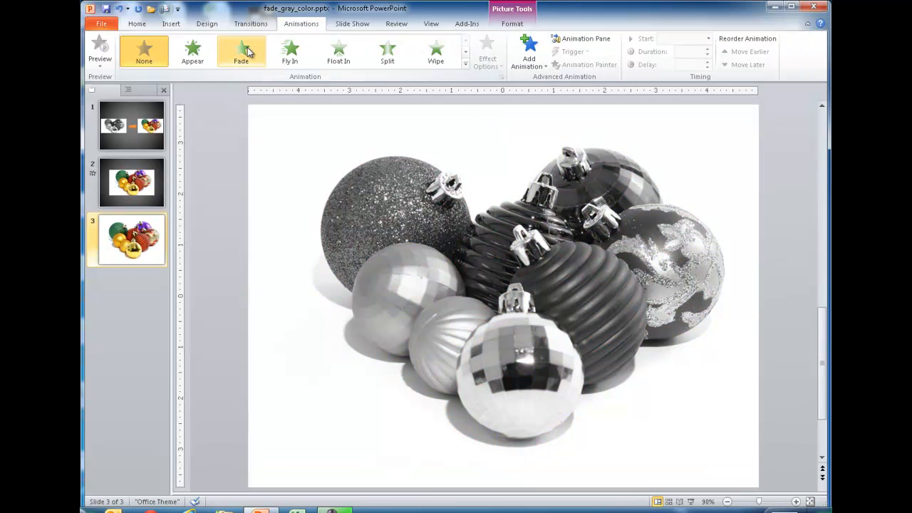
pyautogui.click(240, 52)
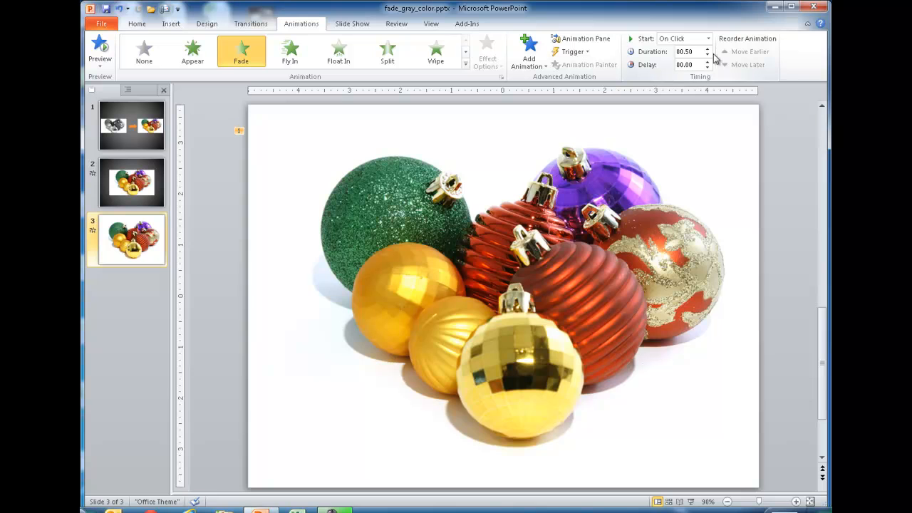
pyautogui.click(708, 39)
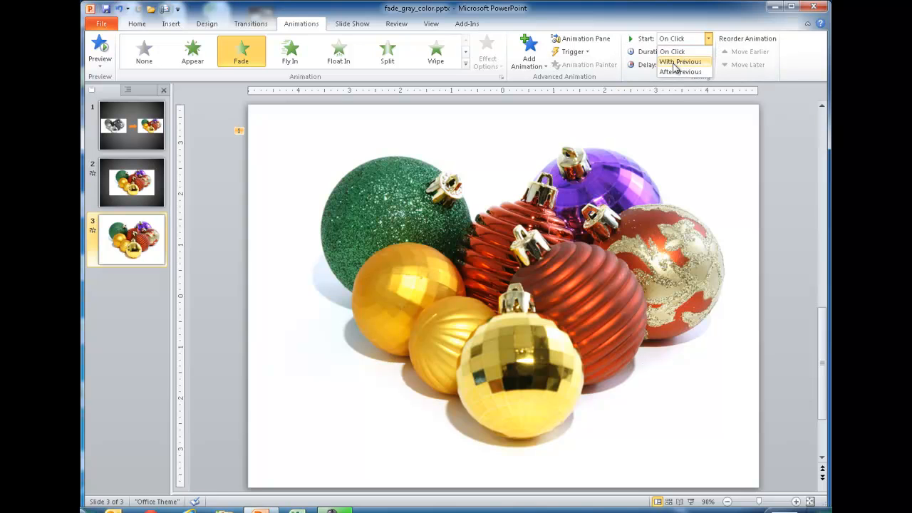
pyautogui.click(680, 61)
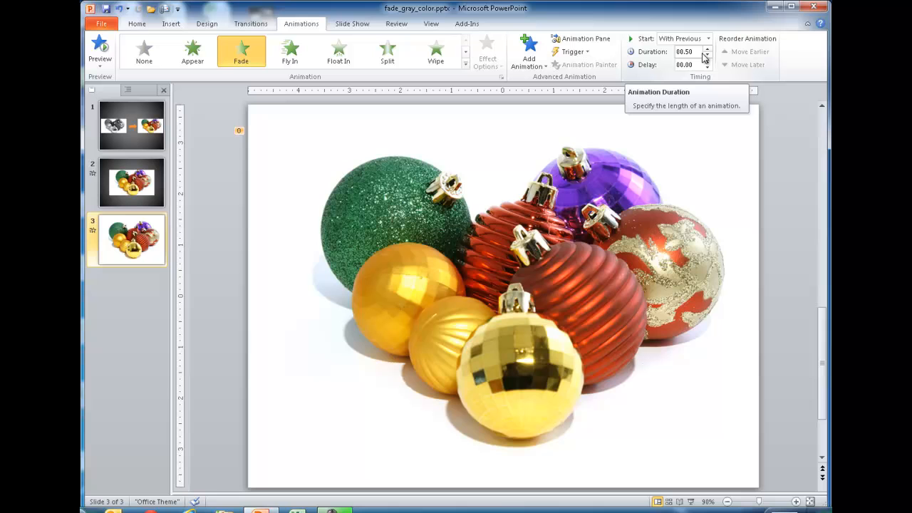
pyautogui.click(707, 48)
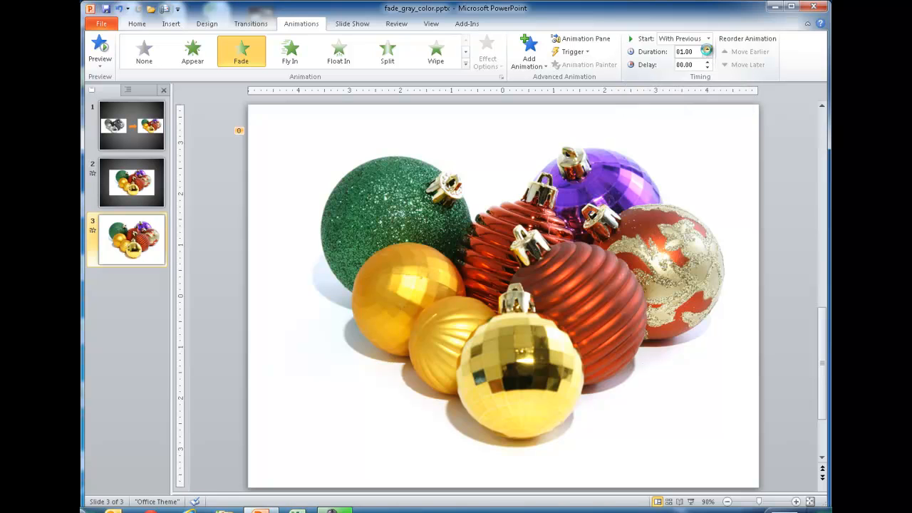
pyautogui.click(707, 49)
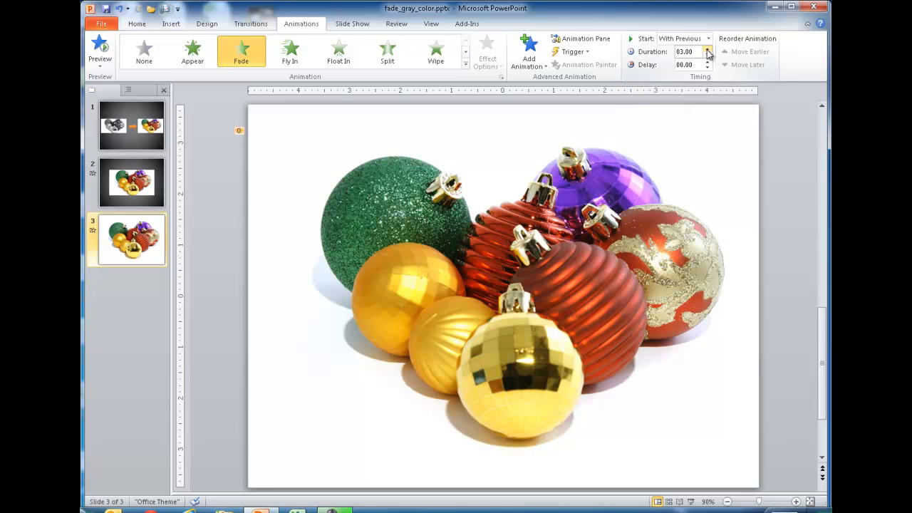
pyautogui.click(706, 49)
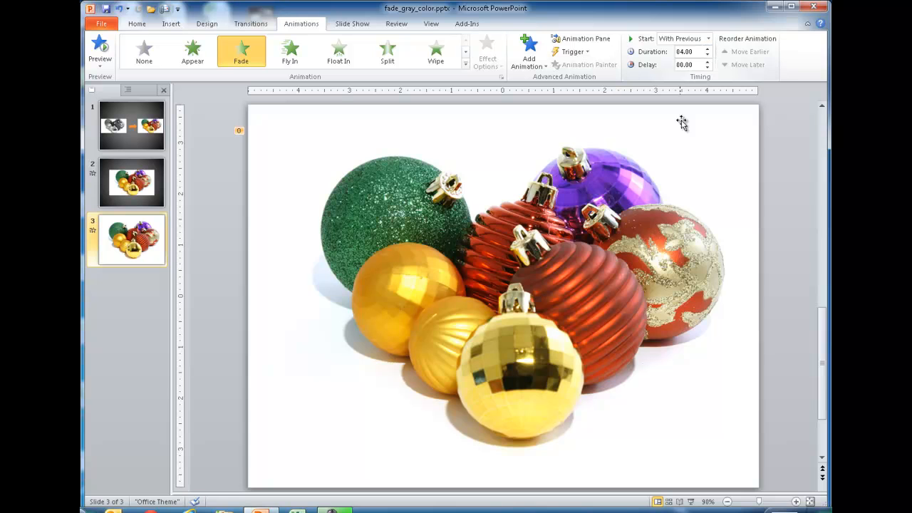